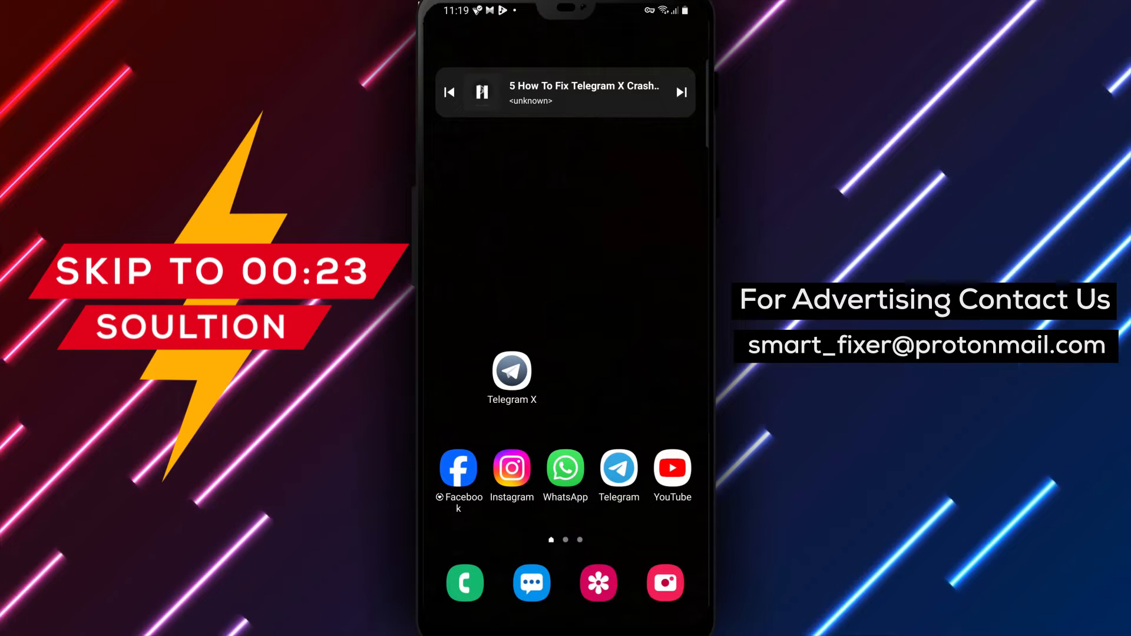
Step: Clear all of Telegram X's data from its App info storage page
{"action": "left_click", "coordinate": [511, 375]}
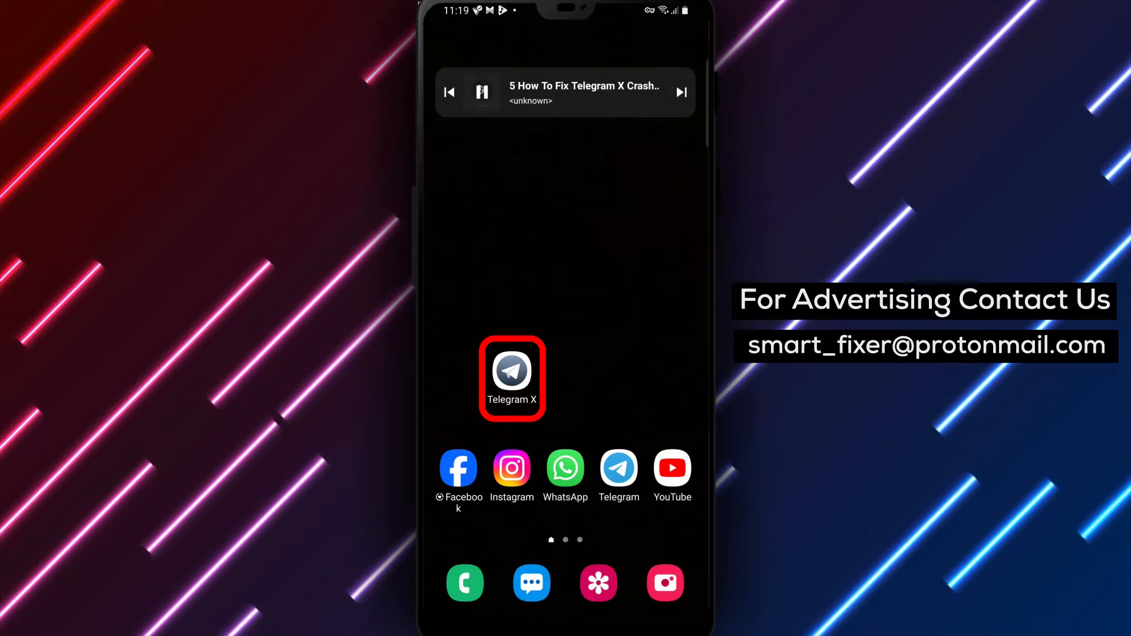
{"action": "left_click", "coordinate": [512, 375]}
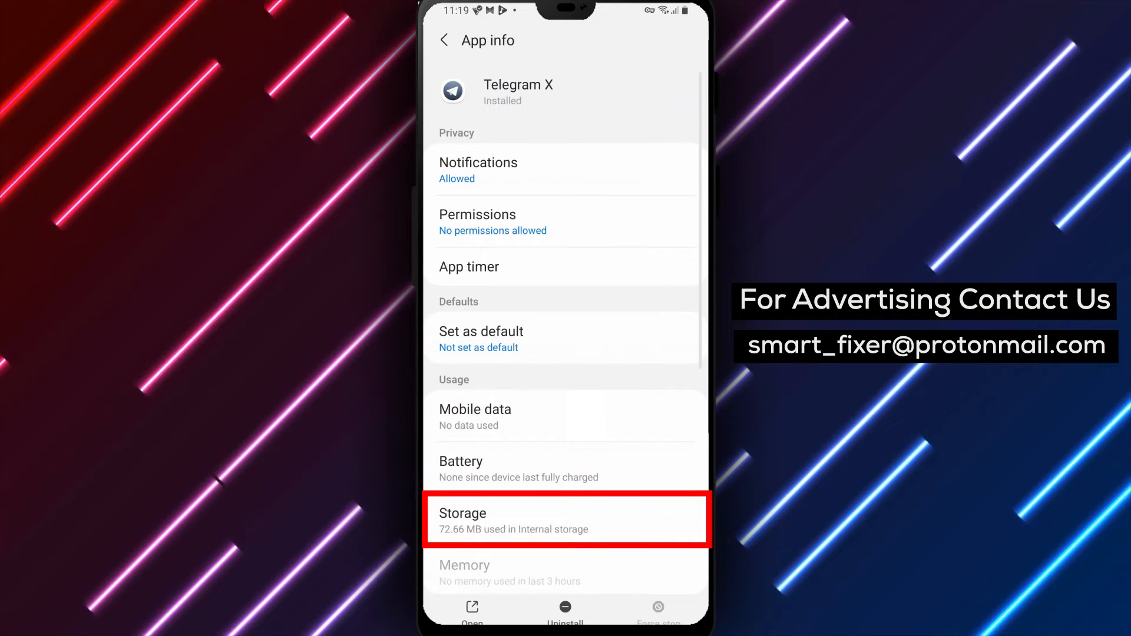
{"action": "left_click", "coordinate": [565, 518]}
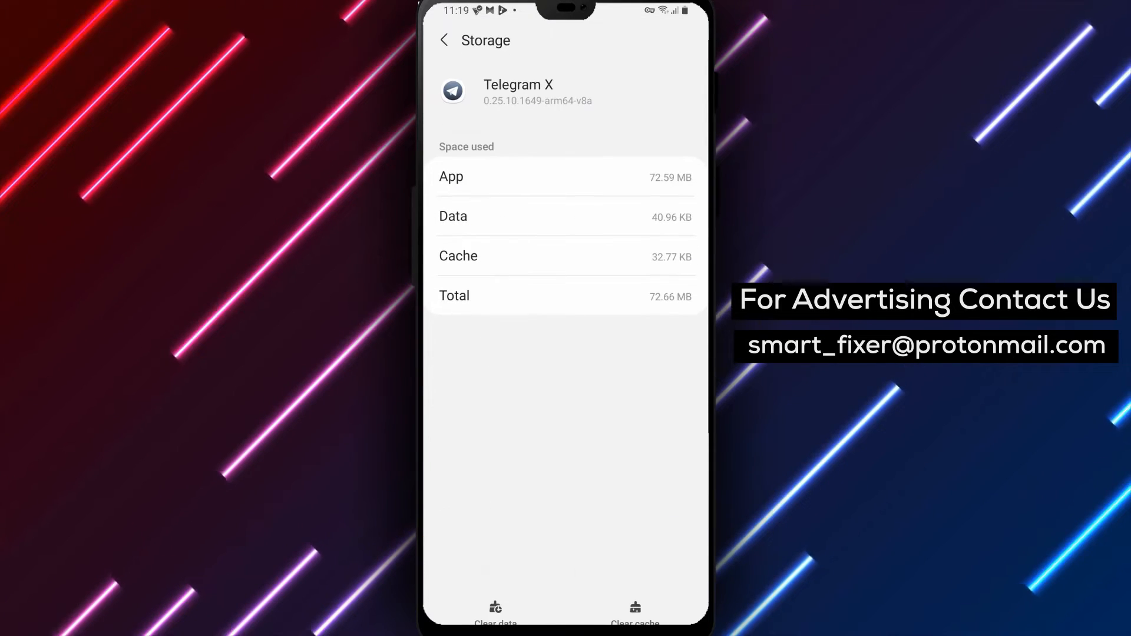
{"action": "left_click", "coordinate": [494, 619]}
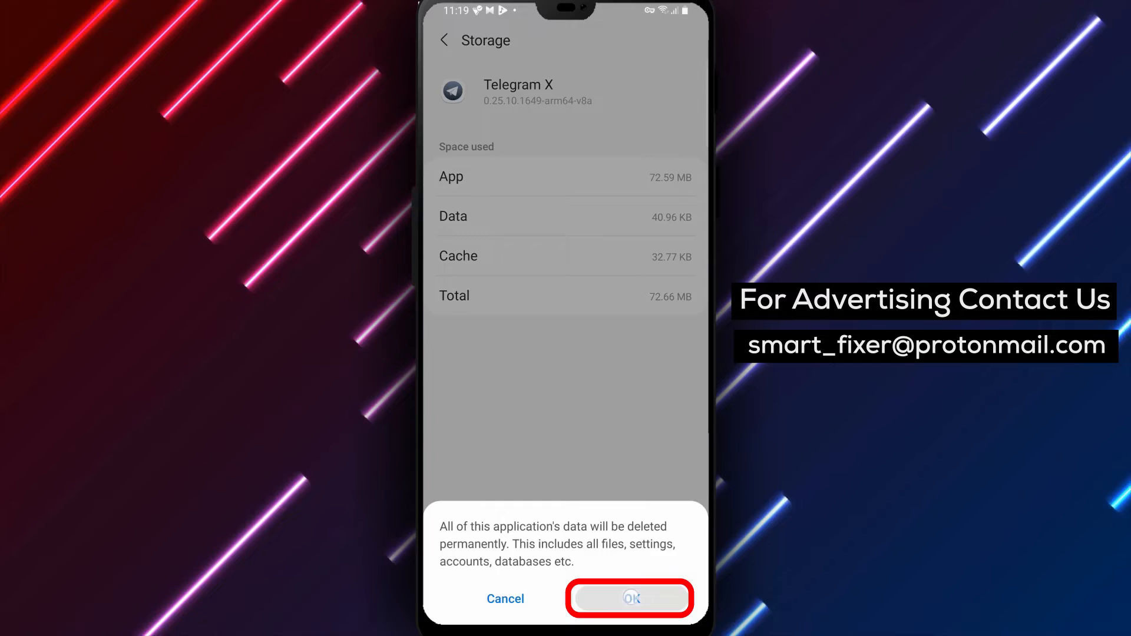
{"action": "left_click", "coordinate": [629, 598]}
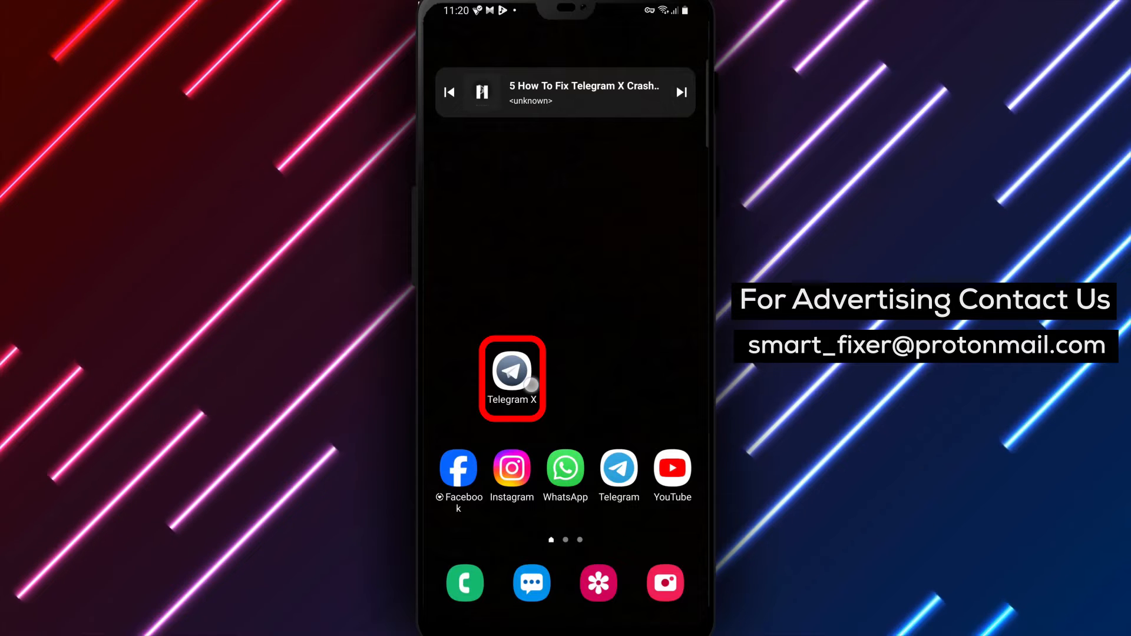
Step: Uninstall Telegram X from its App info page and confirm with OK
{"action": "left_click", "coordinate": [511, 370]}
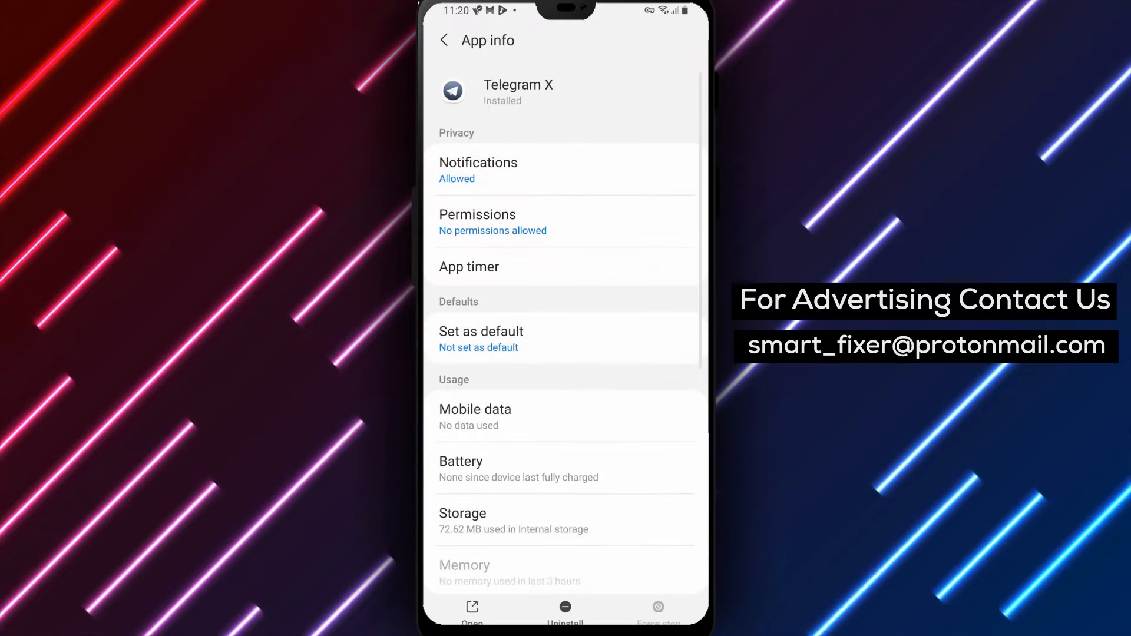
{"action": "left_click", "coordinate": [565, 606]}
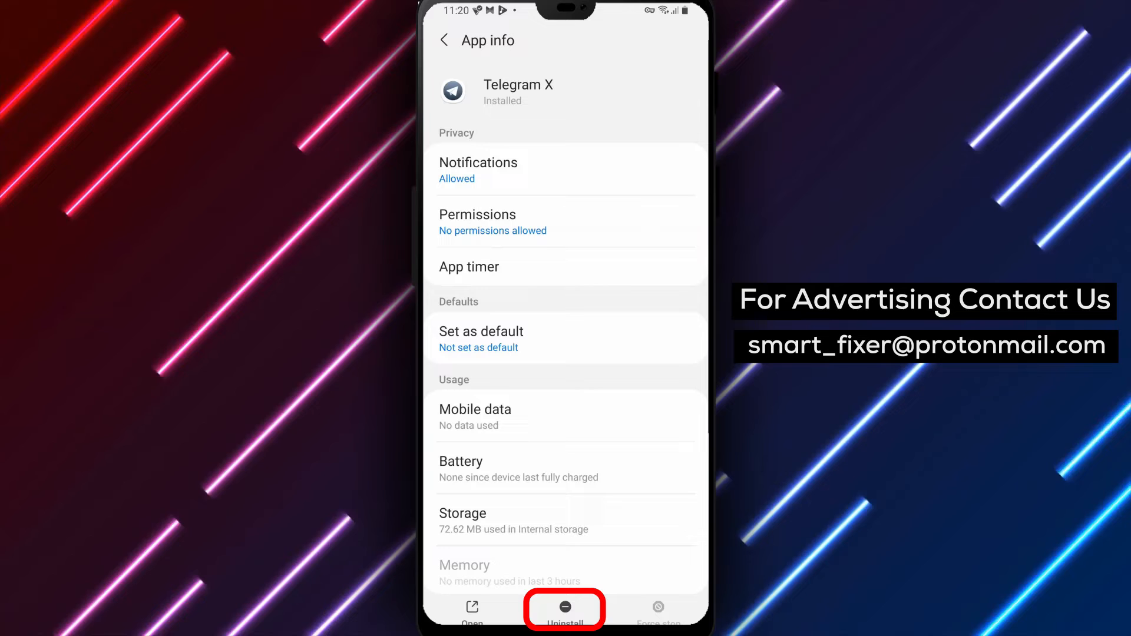
{"action": "left_click", "coordinate": [565, 610]}
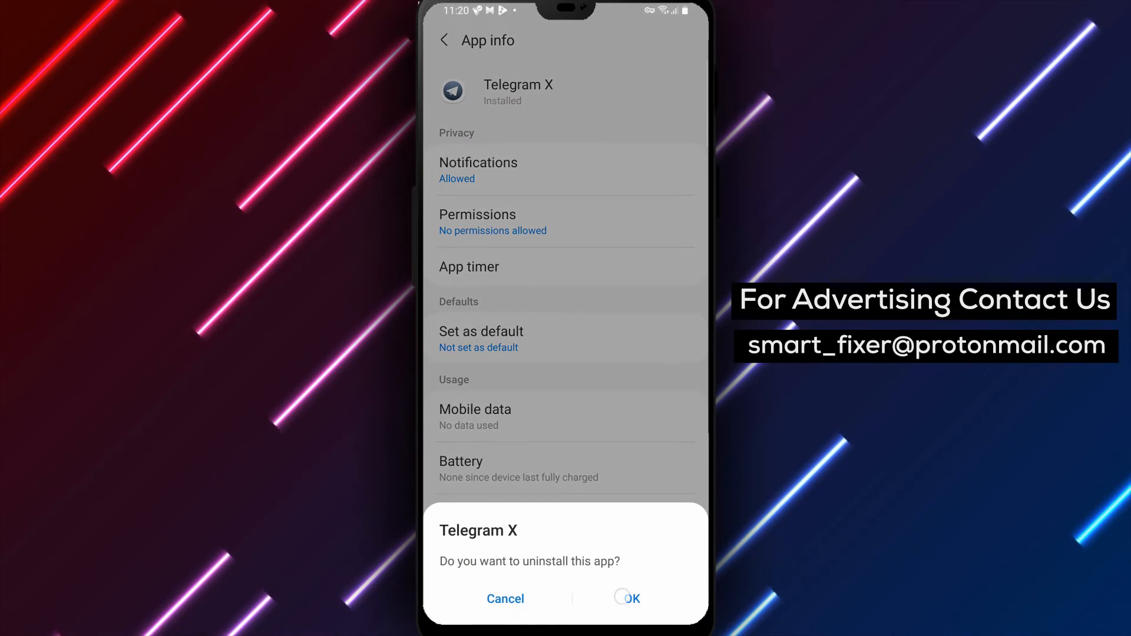
{"action": "left_click", "coordinate": [504, 598]}
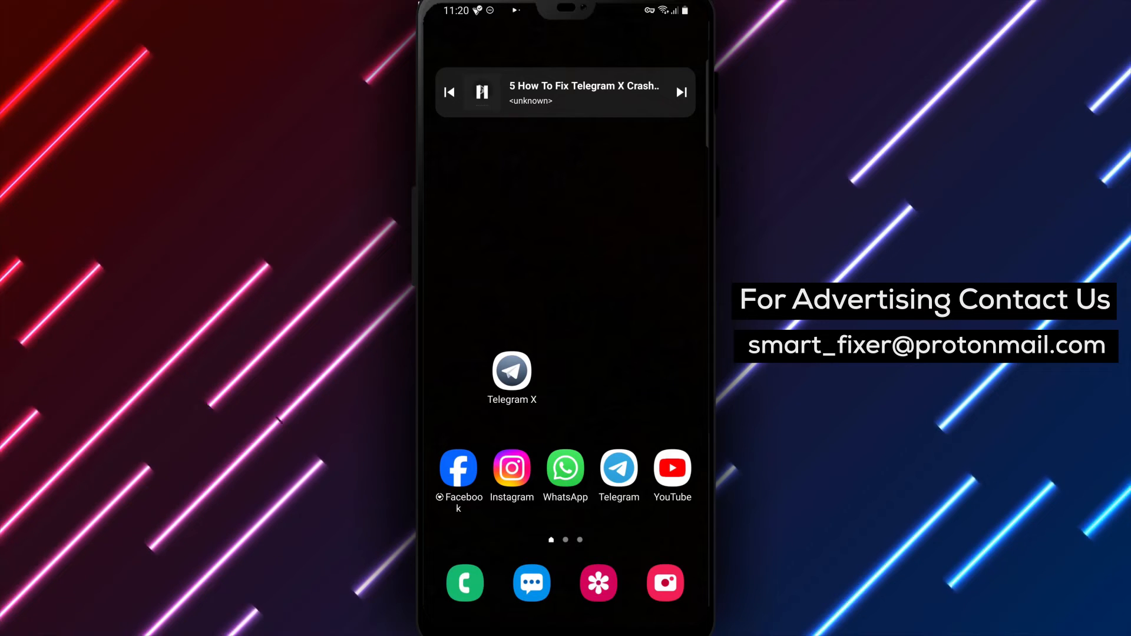
{"action": "left_click", "coordinate": [511, 370]}
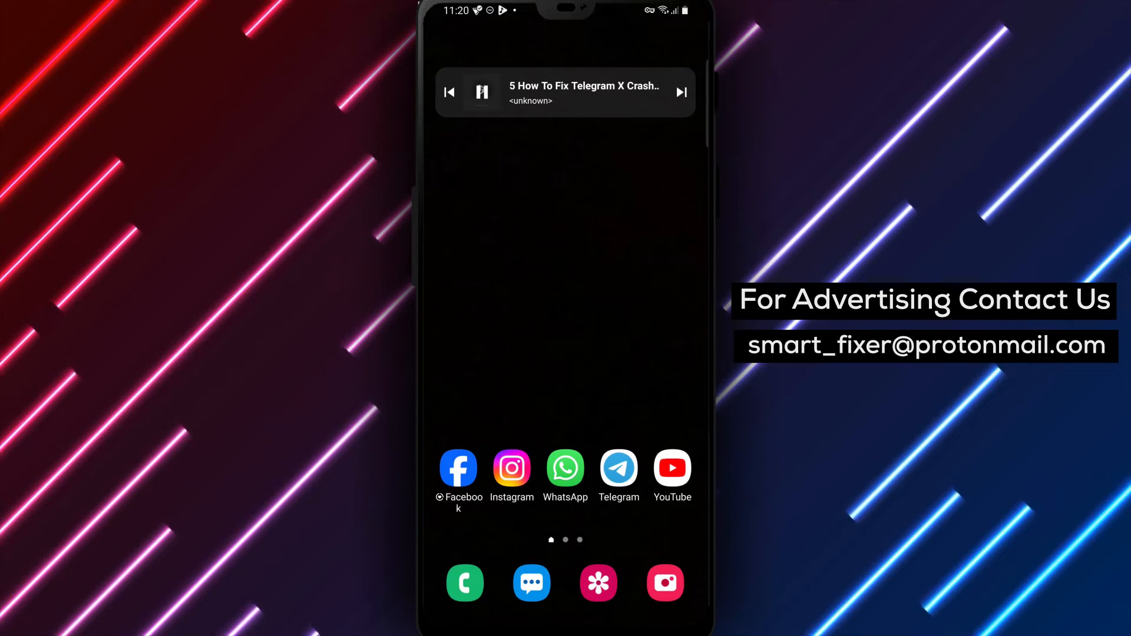